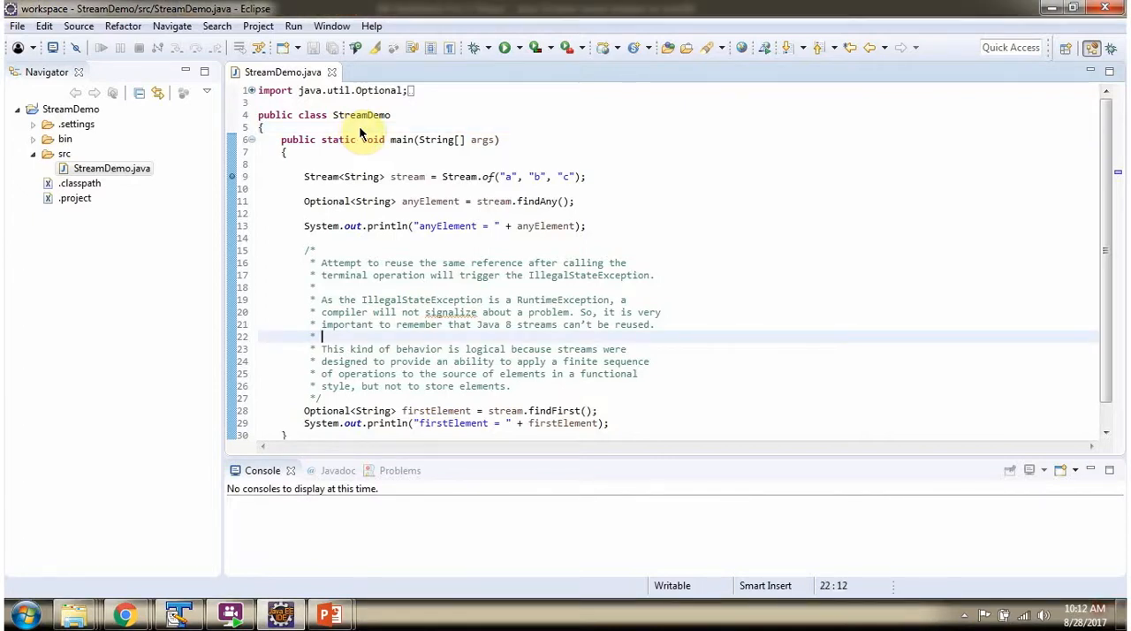
pyautogui.moveTo(473, 48)
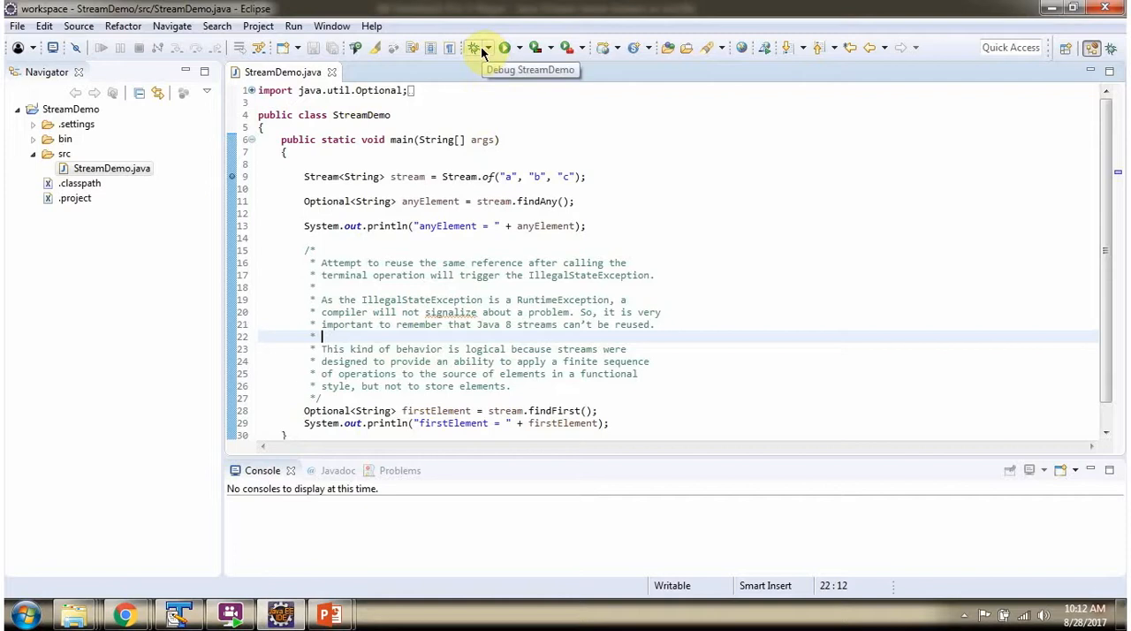
# - Launch StreamDemo in the debugger so it suspends at the Stream.of("a", "b", "c") breakpoint
pyautogui.click(473, 48)
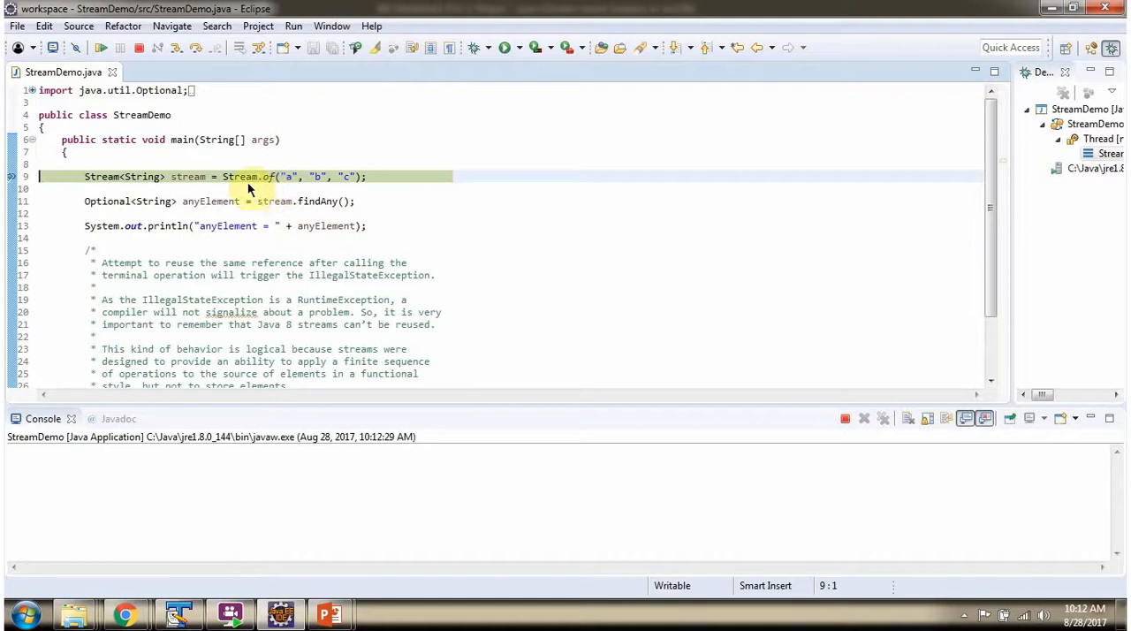
pyautogui.moveTo(341, 193)
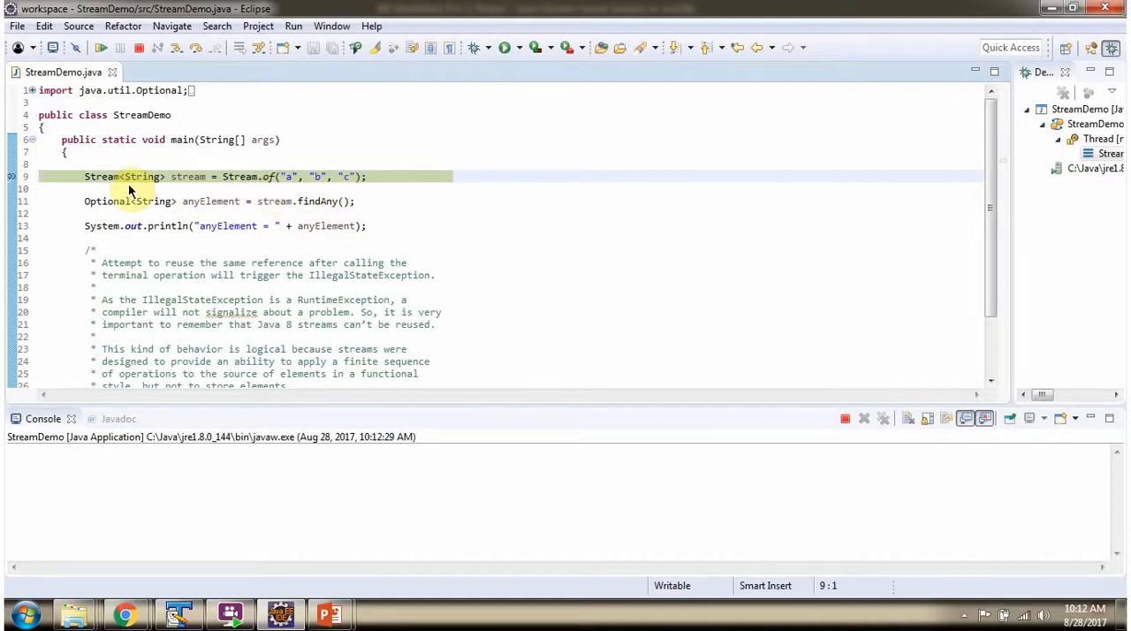
pyautogui.moveTo(234, 136)
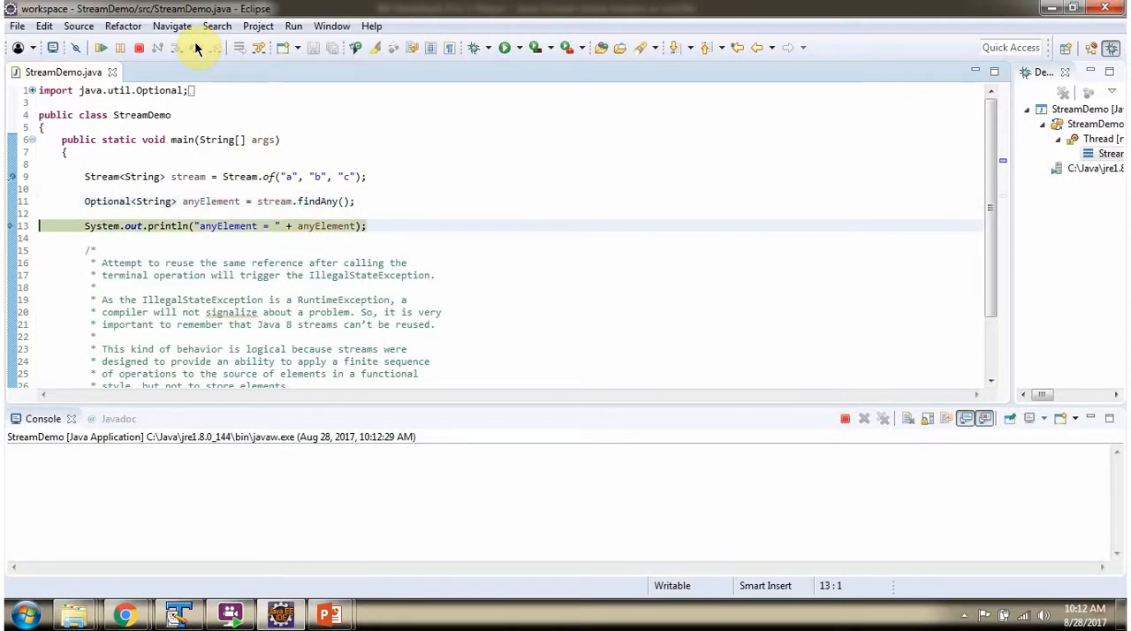
pyautogui.moveTo(187, 53)
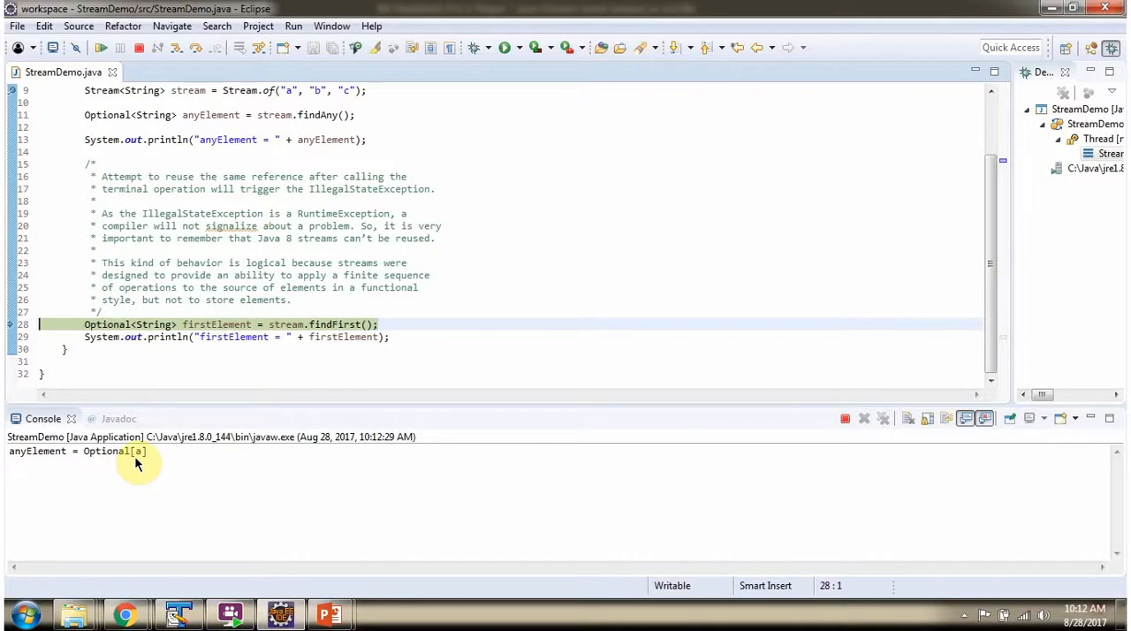
pyautogui.moveTo(292, 102)
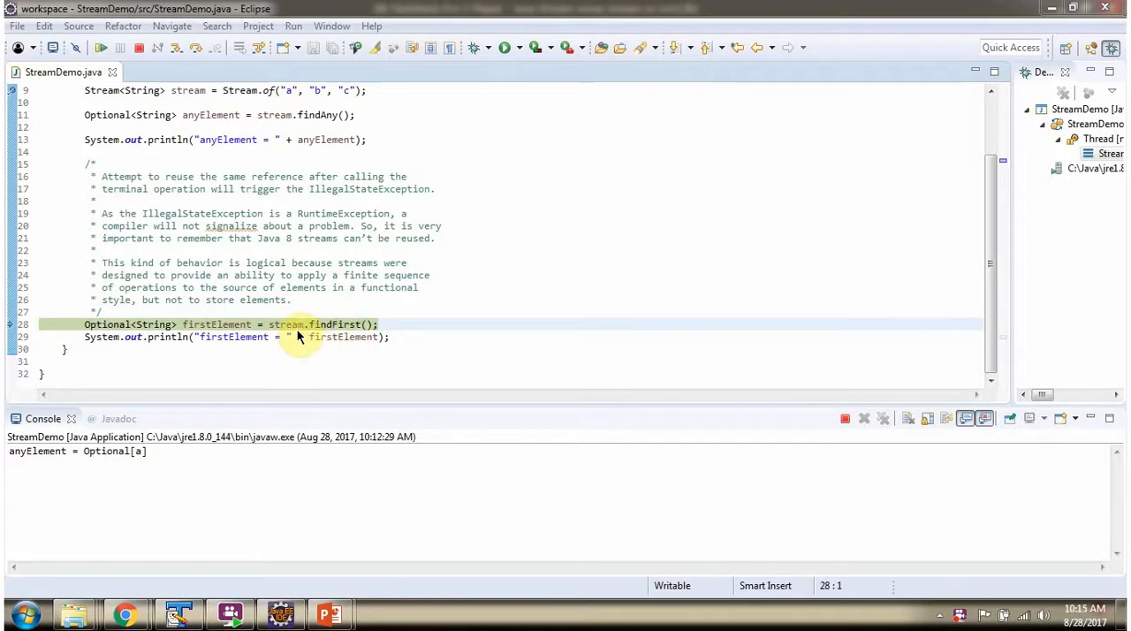
pyautogui.moveTo(290, 332)
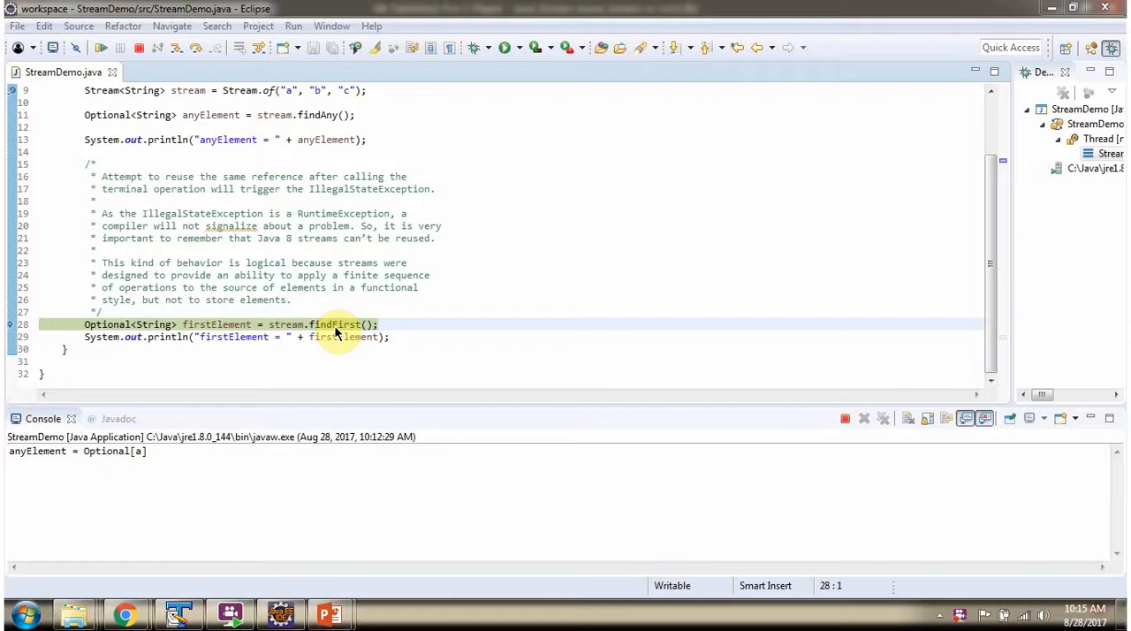
pyautogui.moveTo(195, 63)
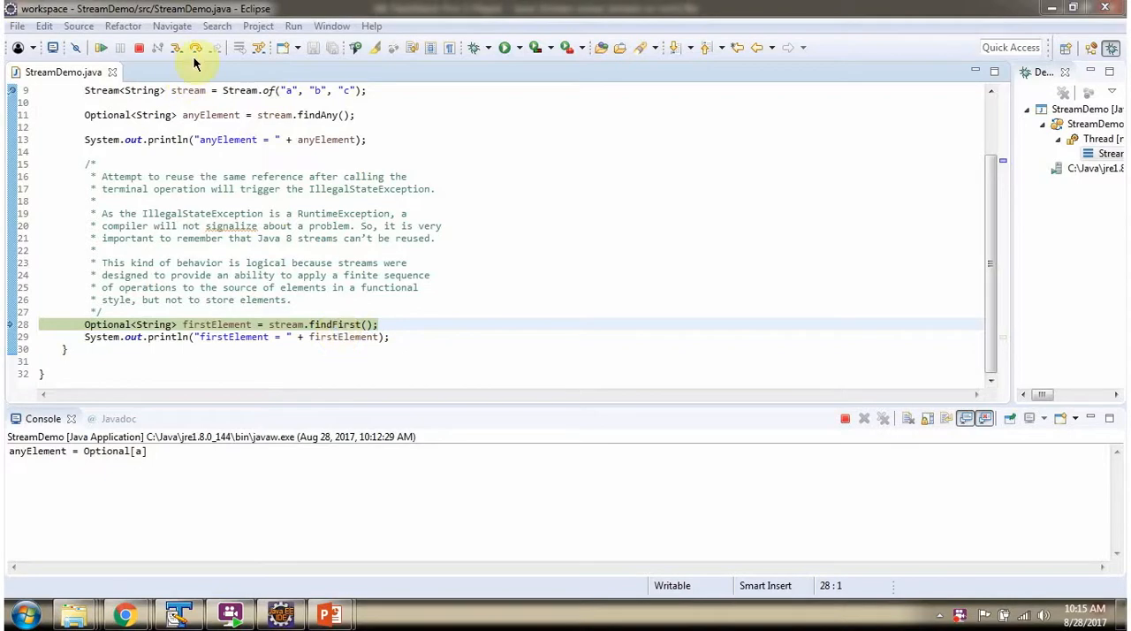